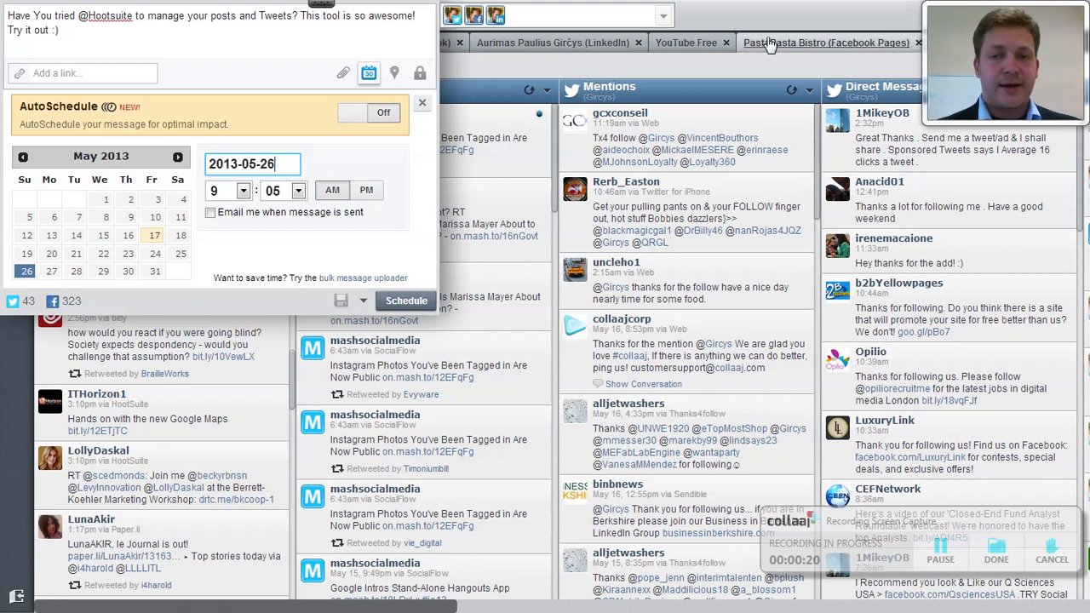
# - Collapse the compose box to view the Twitter tab's online marketing and google adwords streams
pyautogui.click(421, 103)
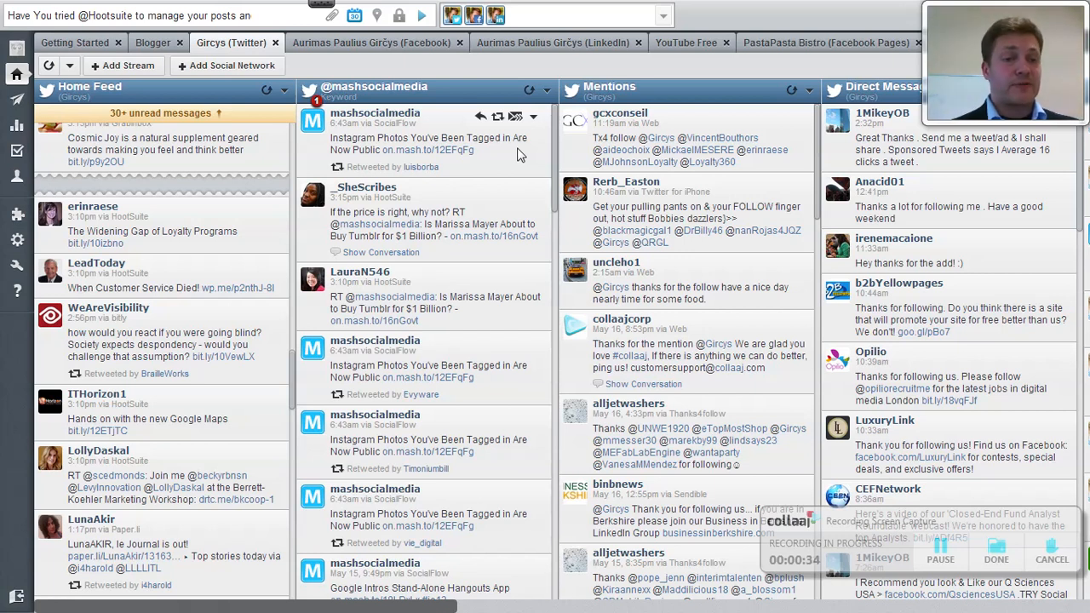
pyautogui.moveTo(126, 392)
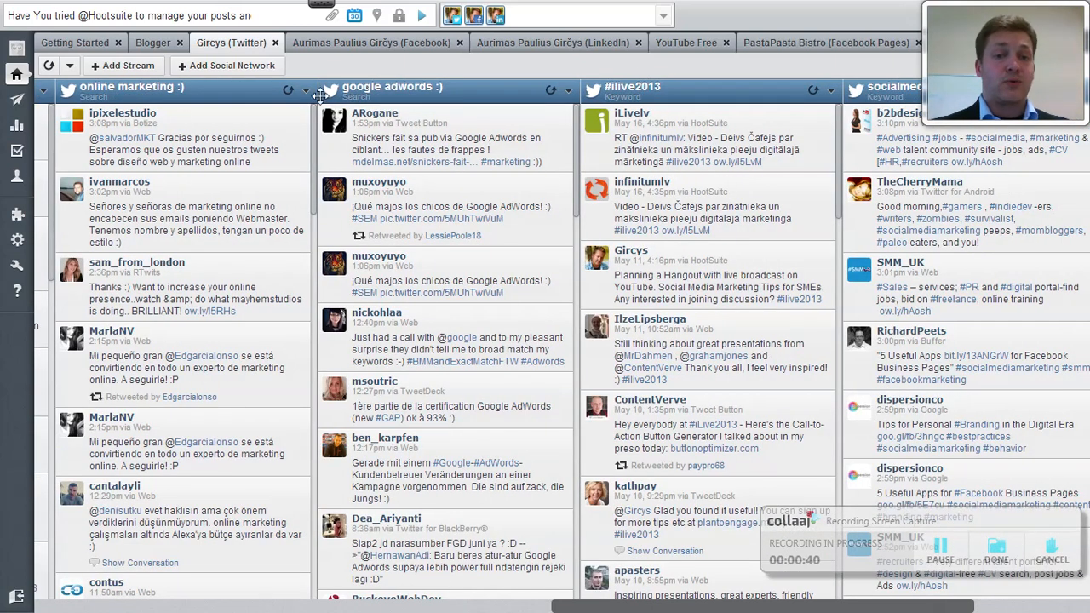
pyautogui.moveTo(622, 86)
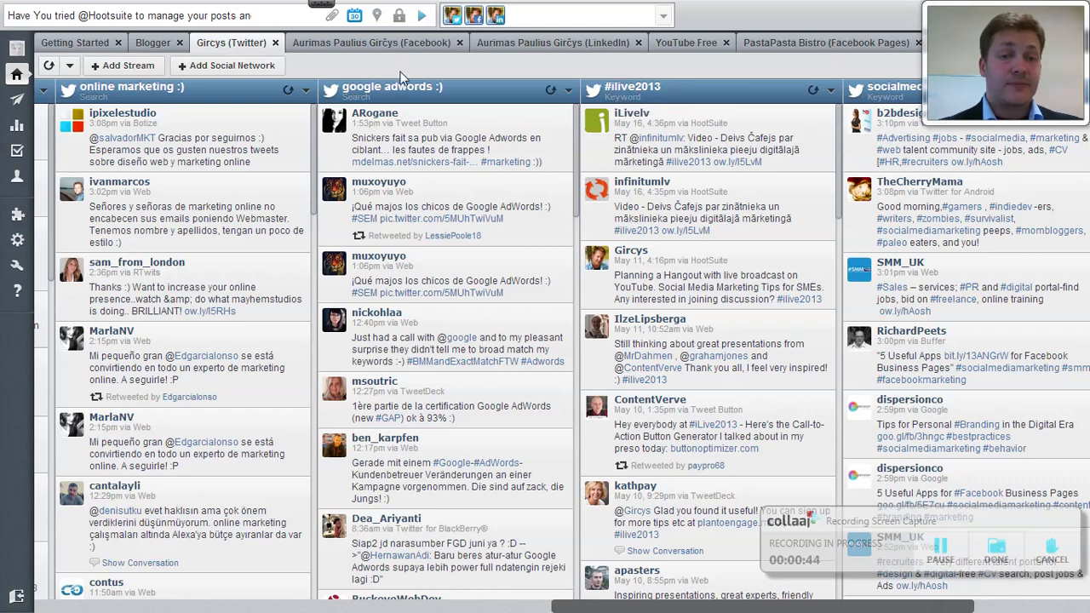
pyautogui.moveTo(237, 42)
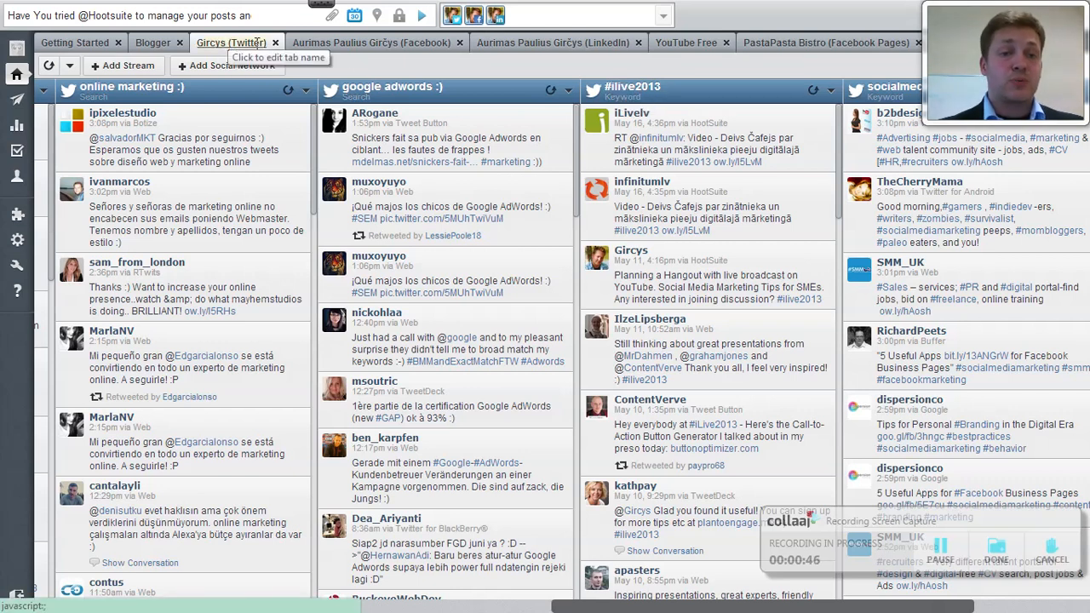
# - Switch to the Aurimas Paulius Girčys LinkedIn tab showing All Updates, My Updates and google adwords
pyautogui.click(371, 43)
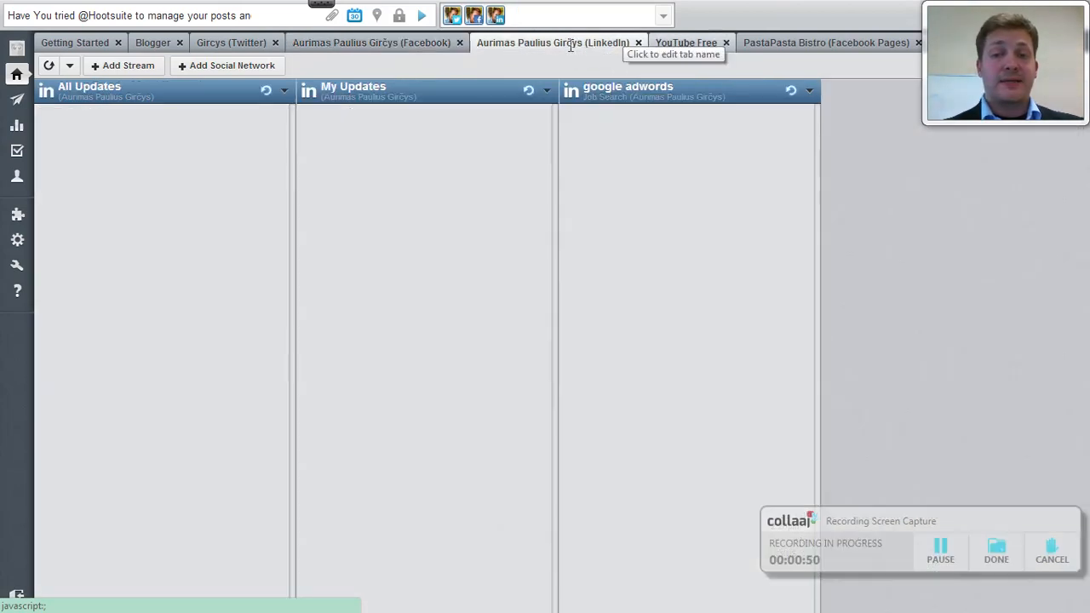
pyautogui.click(231, 43)
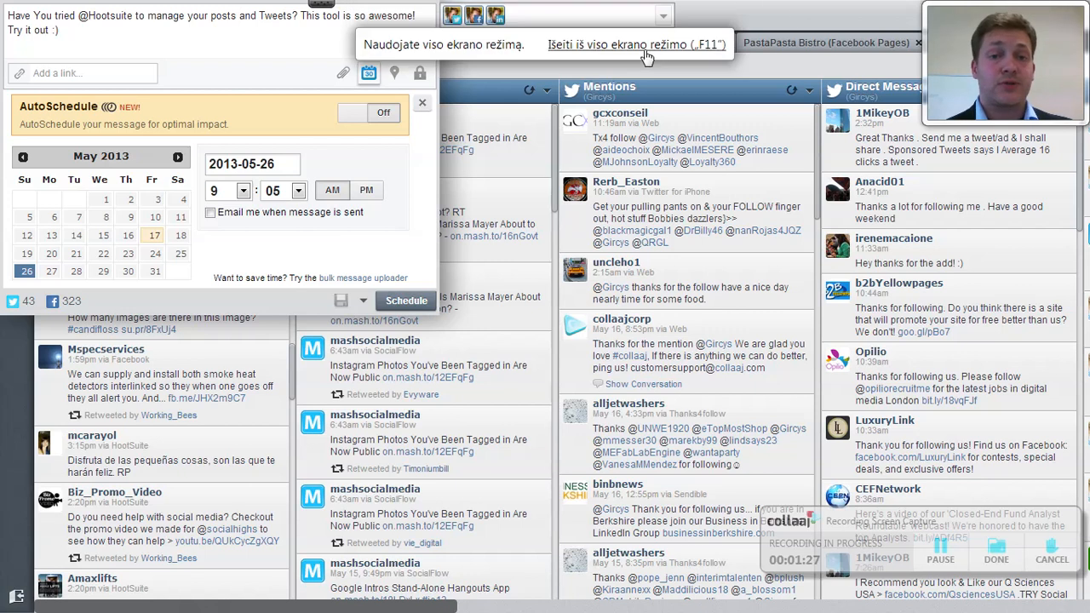
pyautogui.moveTo(788, 19)
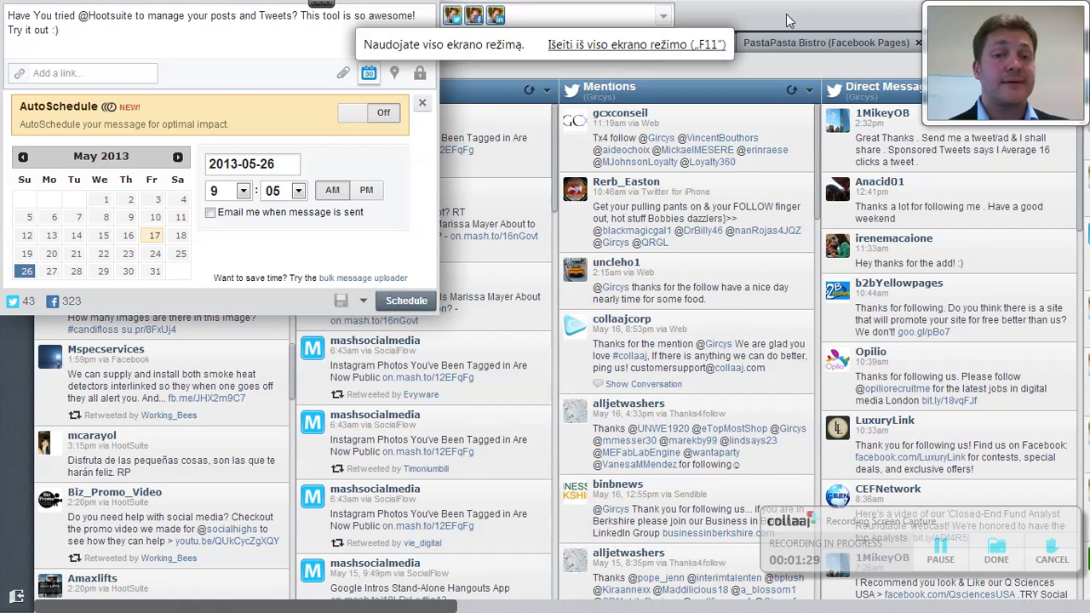